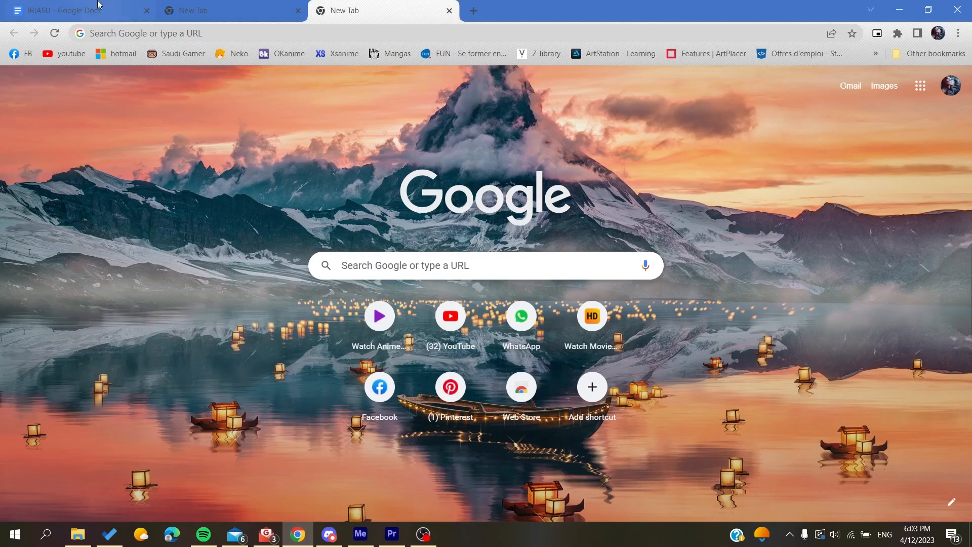
pyautogui.moveTo(142, 113)
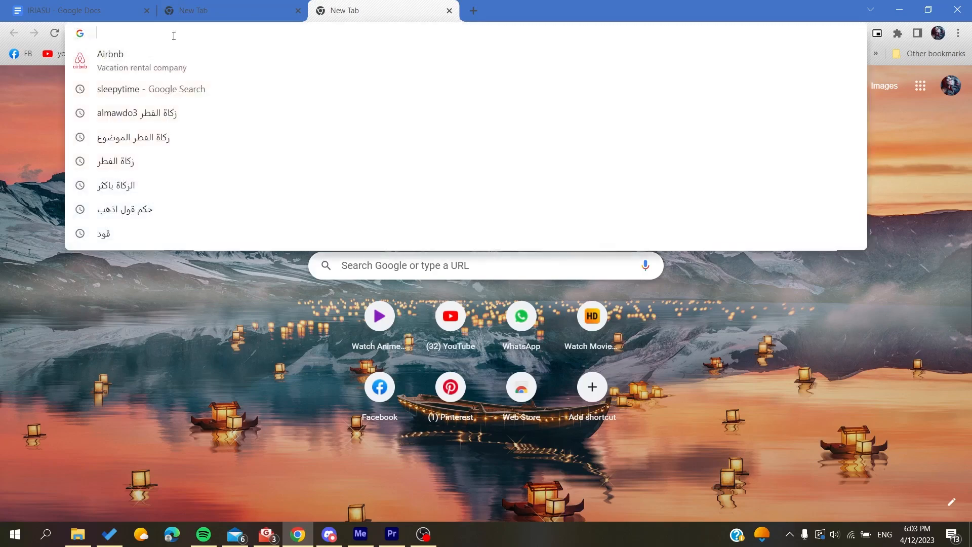
# - Navigate to airbnb.com in the new Chrome tab
pyautogui.write('airbnb')
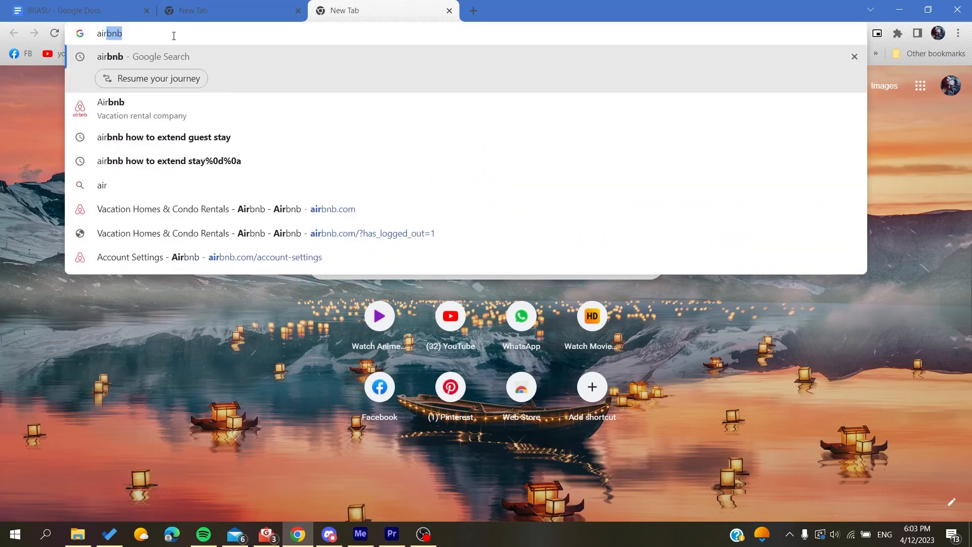
pyautogui.write('.com')
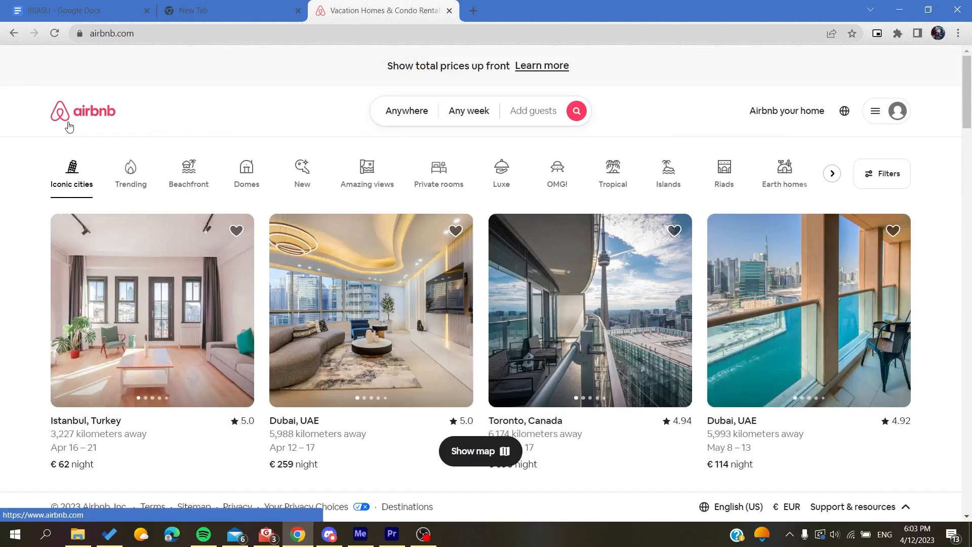
pyautogui.moveTo(228, 99)
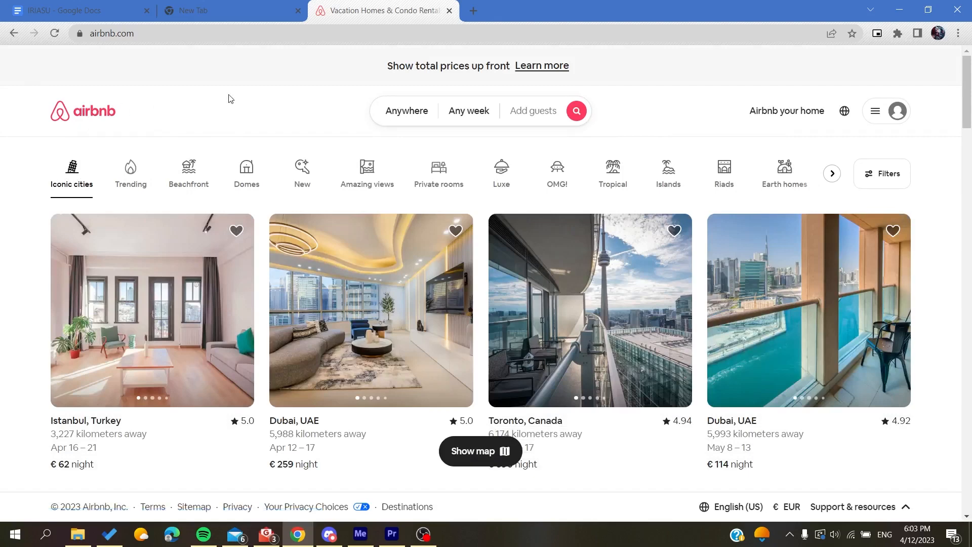
pyautogui.click(892, 110)
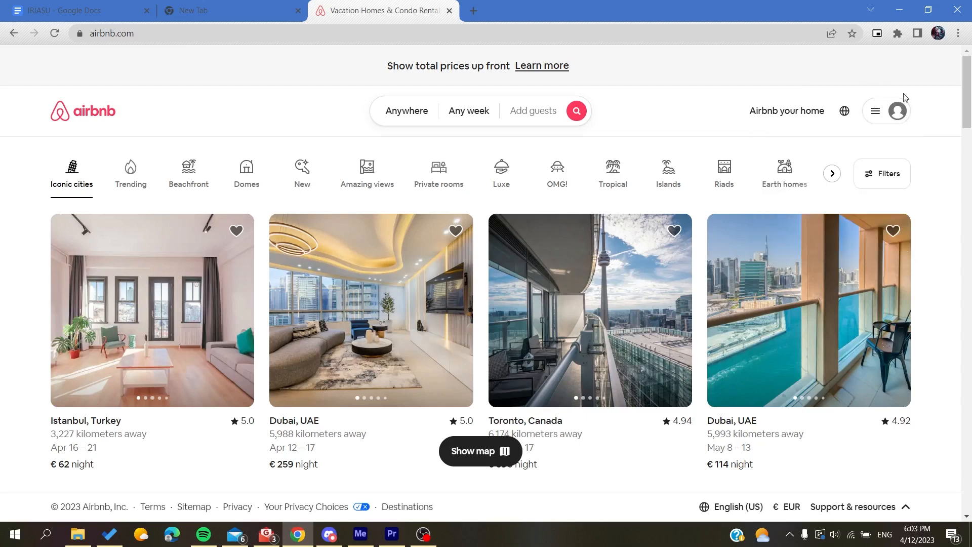
pyautogui.moveTo(875, 111)
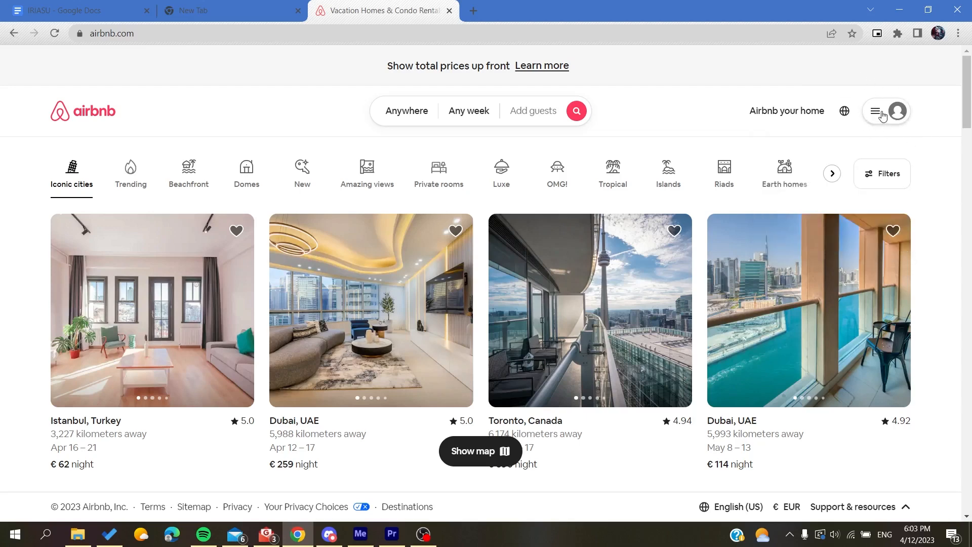
pyautogui.click(875, 111)
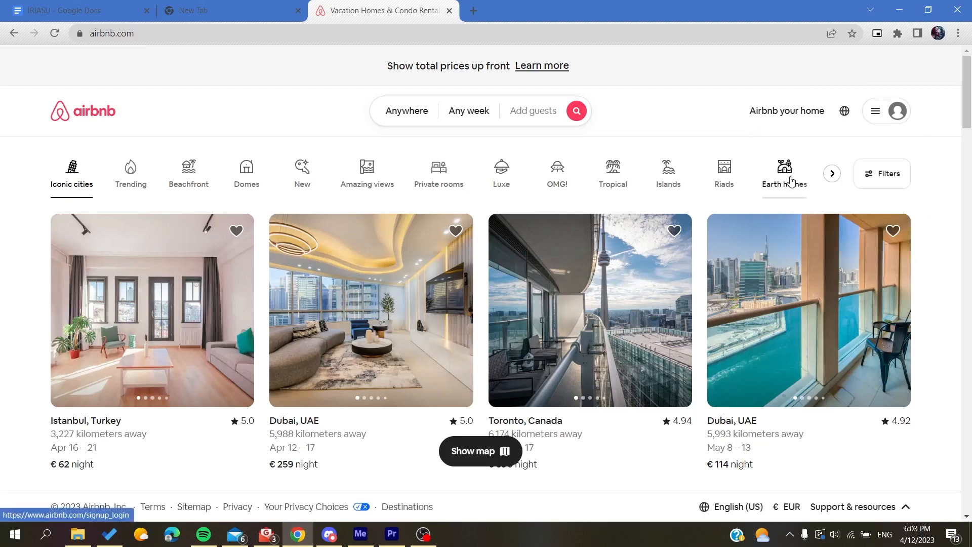
# - Log in through the 'Log in or sign up' dialog and land back on the signed-in homepage
pyautogui.click(896, 112)
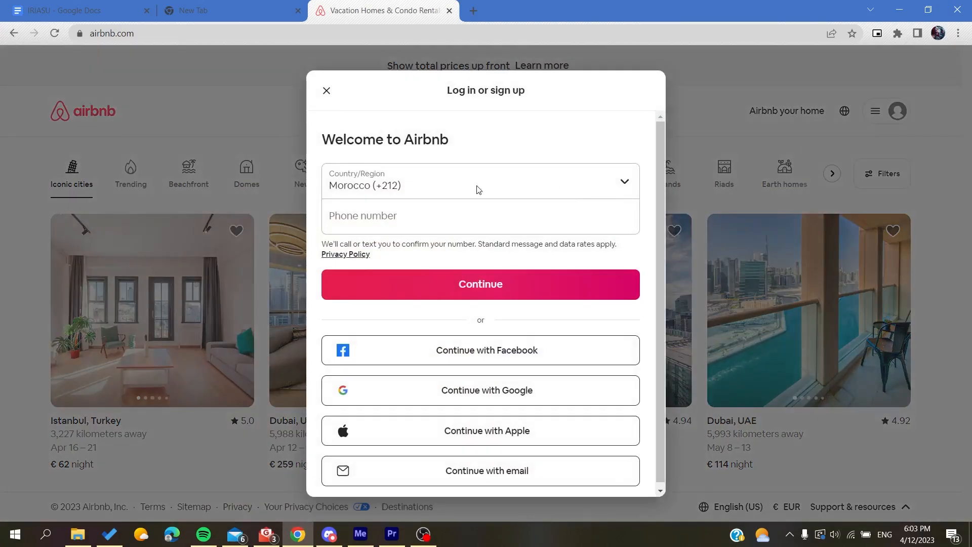
pyautogui.doubleClick(385, 138)
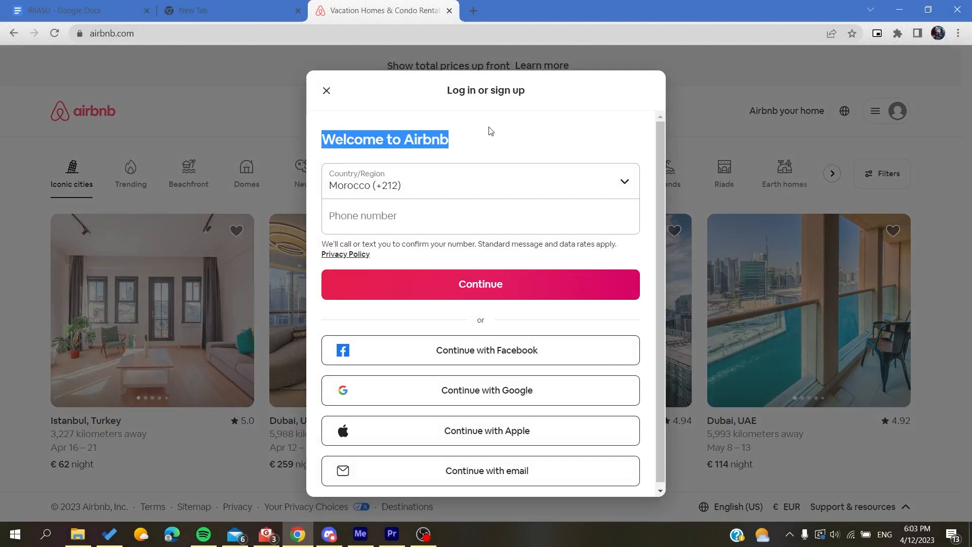
pyautogui.moveTo(440, 181)
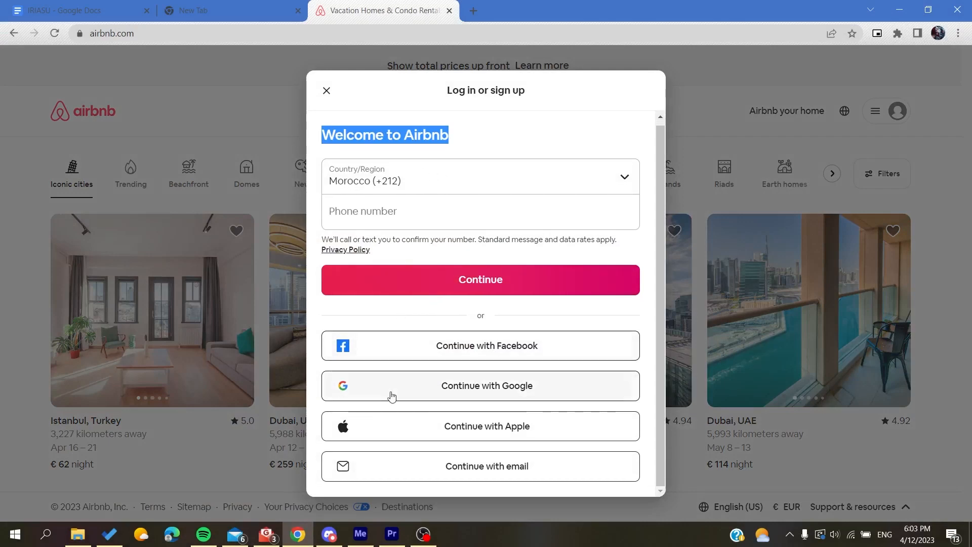
pyautogui.moveTo(362, 328)
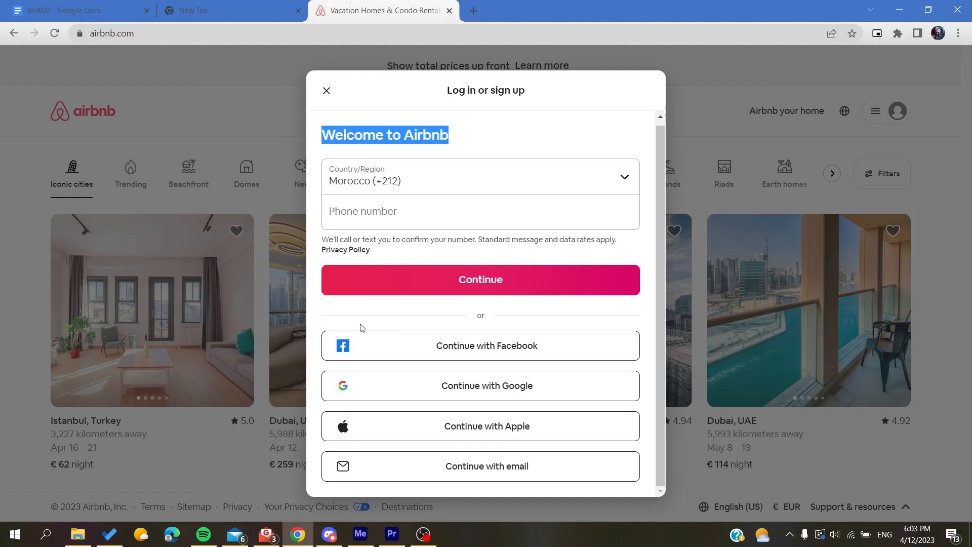
pyautogui.moveTo(345, 428)
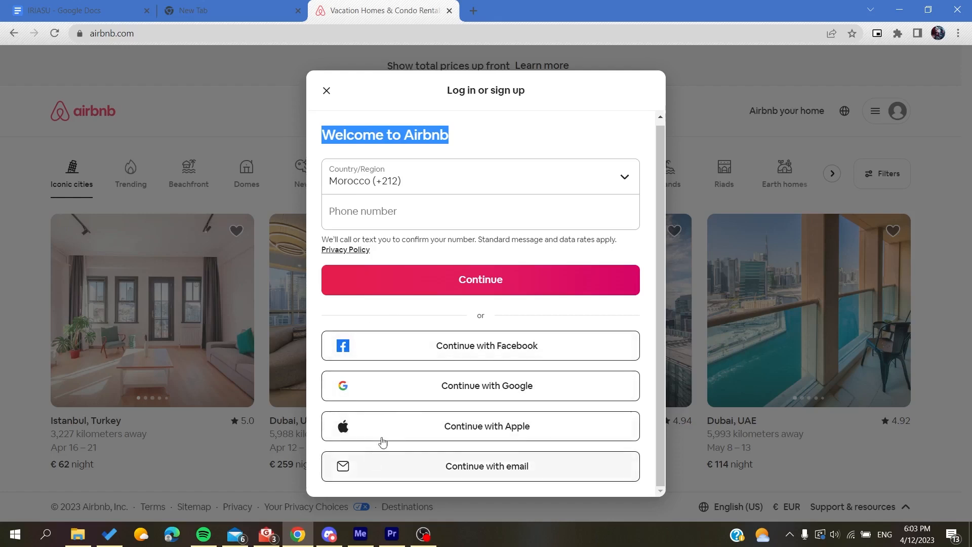
pyautogui.moveTo(438, 394)
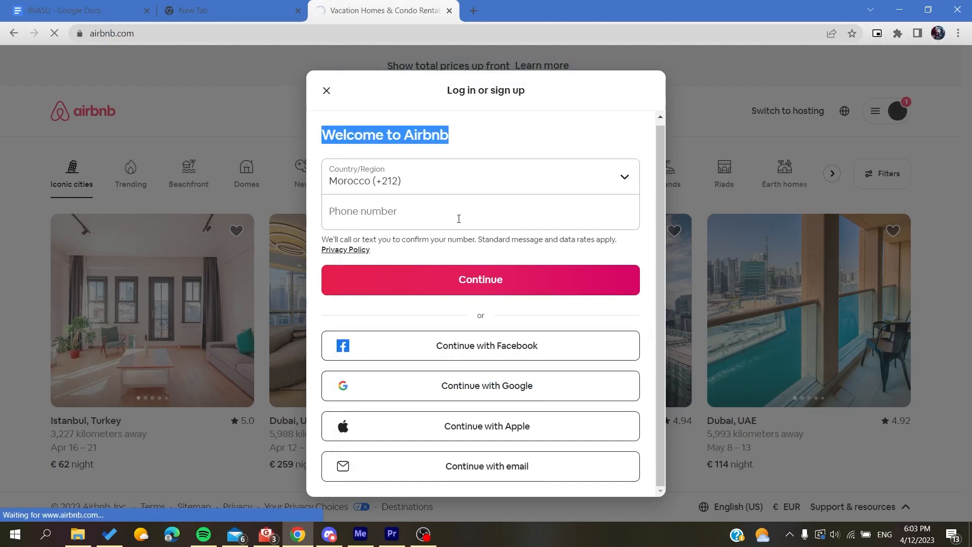
pyautogui.click(327, 90)
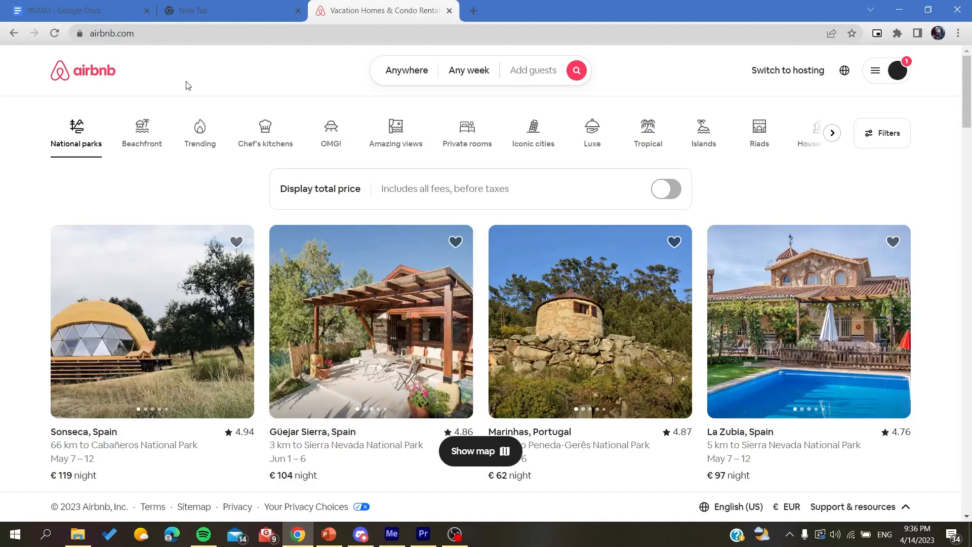
# - Reserve the Granada farmhouse for May 1–7, one guest, reaching the €627.65 request-to-book page
pyautogui.scroll(-3)
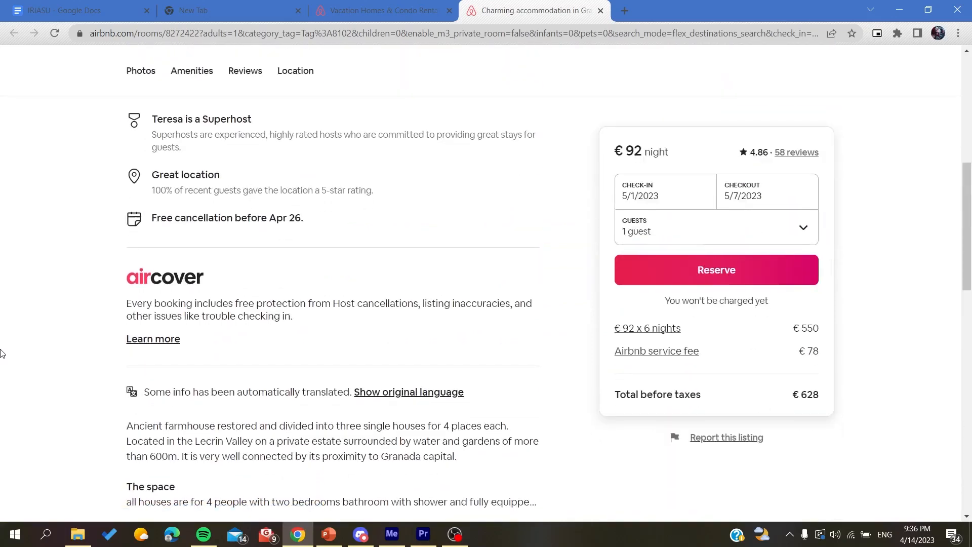
pyautogui.click(717, 269)
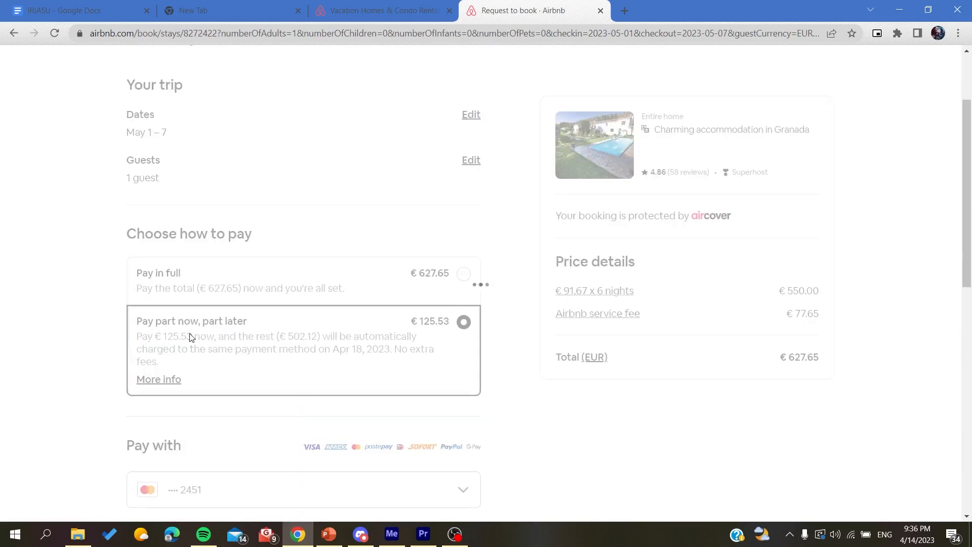
# - Choose 'Pay part now, part later' and review price details: €125.53 now, €502.12 on Apr 18, 2023
pyautogui.click(463, 321)
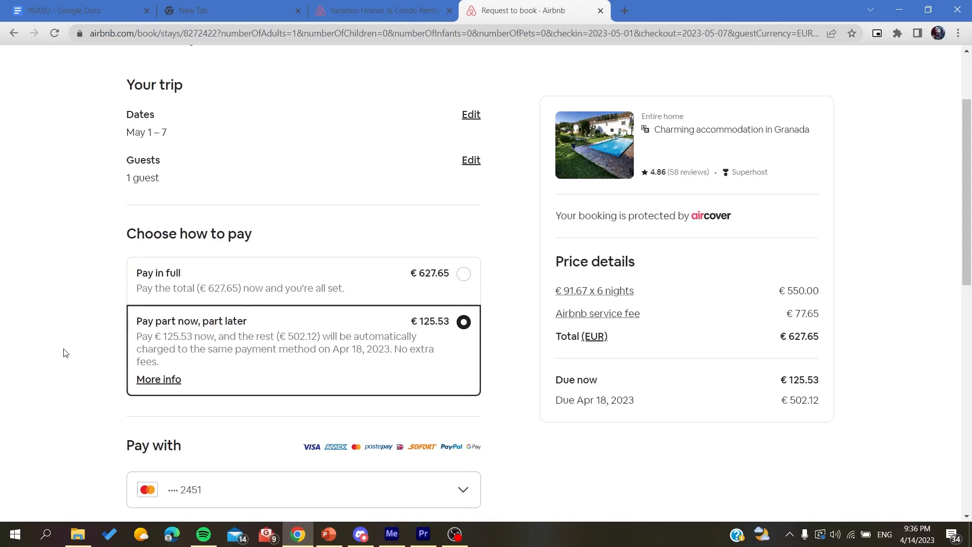
pyautogui.scroll(-3)
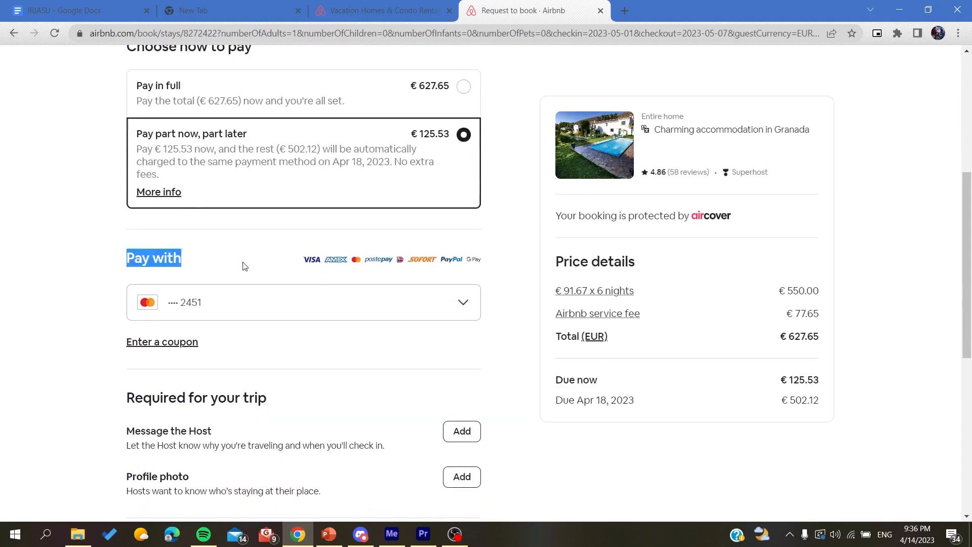
pyautogui.scroll(-3)
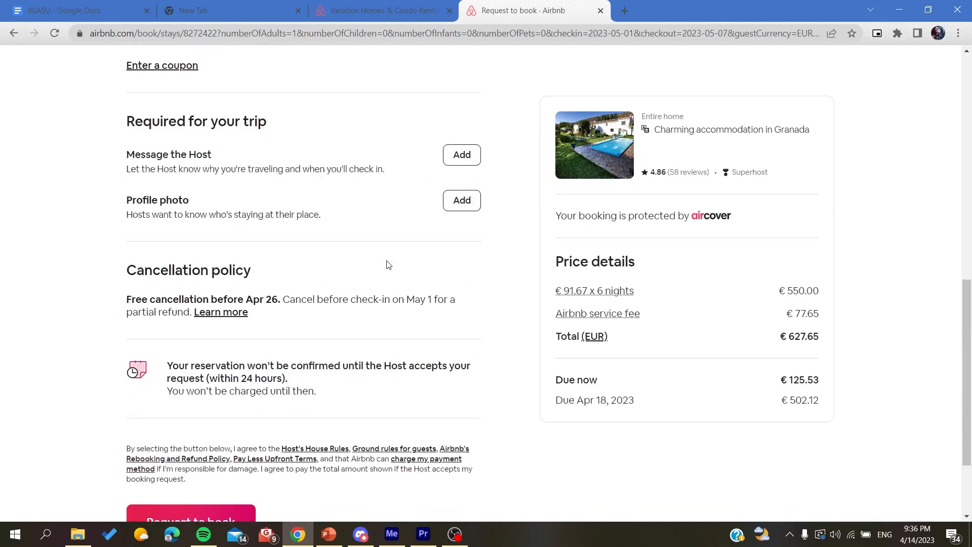
pyautogui.scroll(-3)
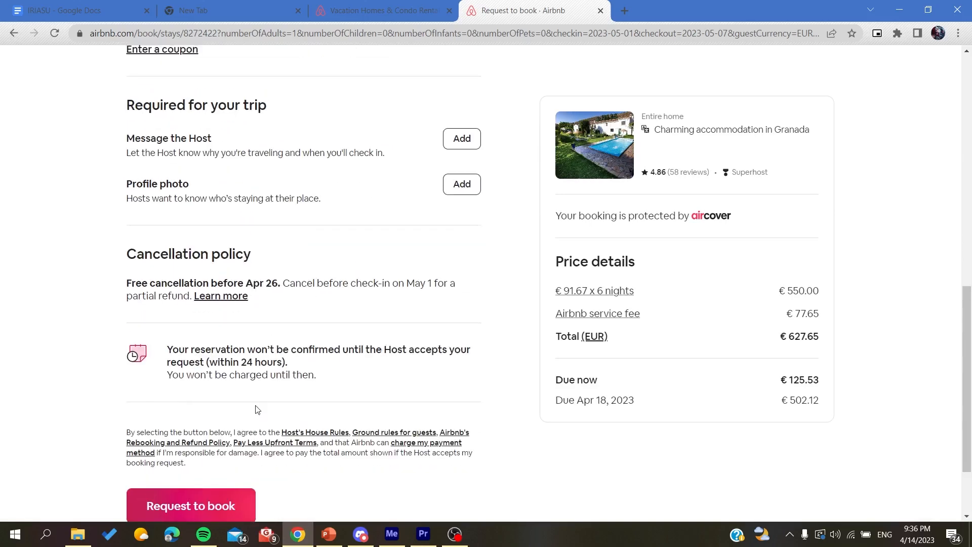
pyautogui.scroll(3)
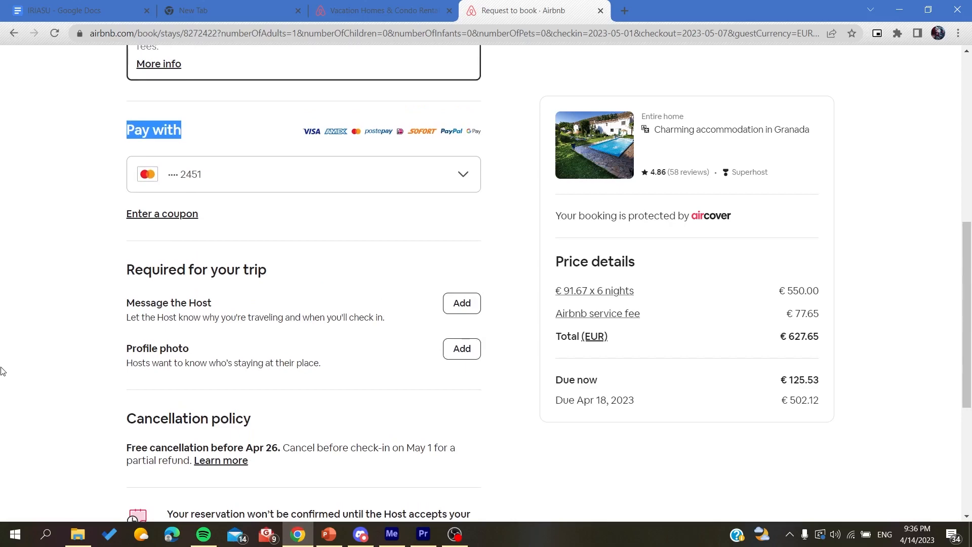
pyautogui.scroll(3)
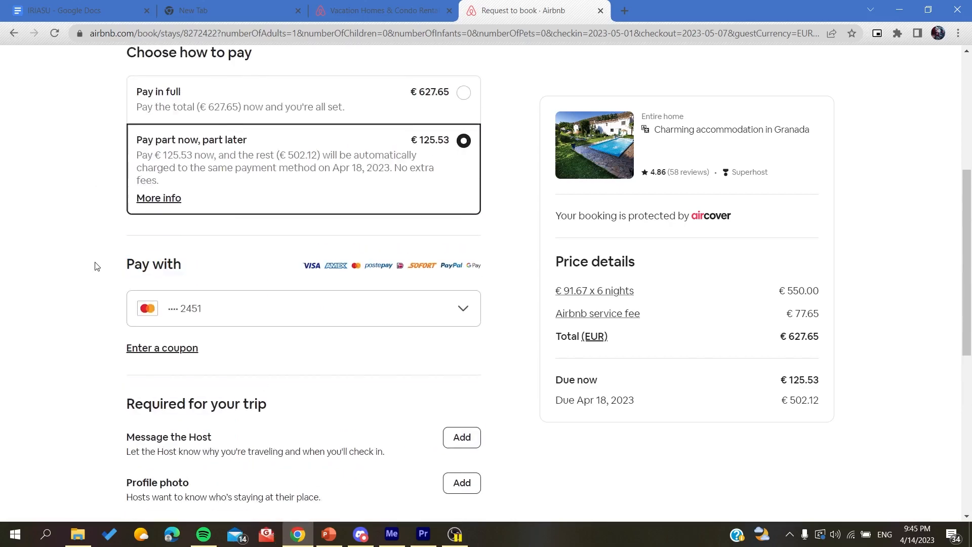
pyautogui.scroll(-3)
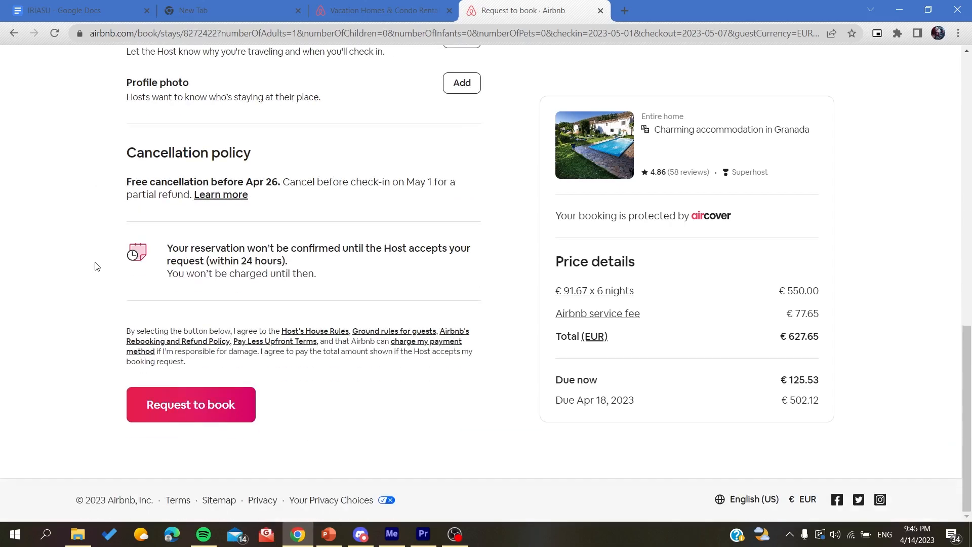
pyautogui.scroll(3)
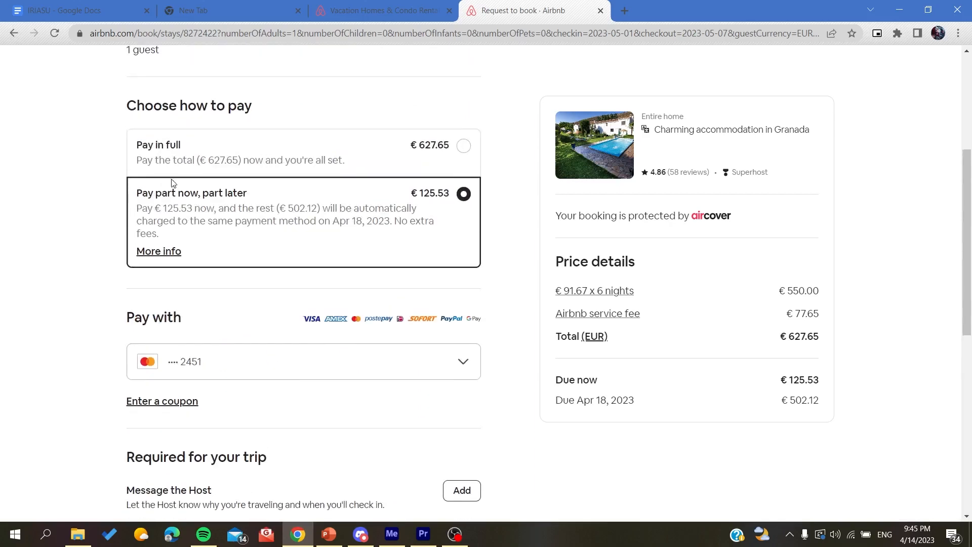
pyautogui.moveTo(173, 205)
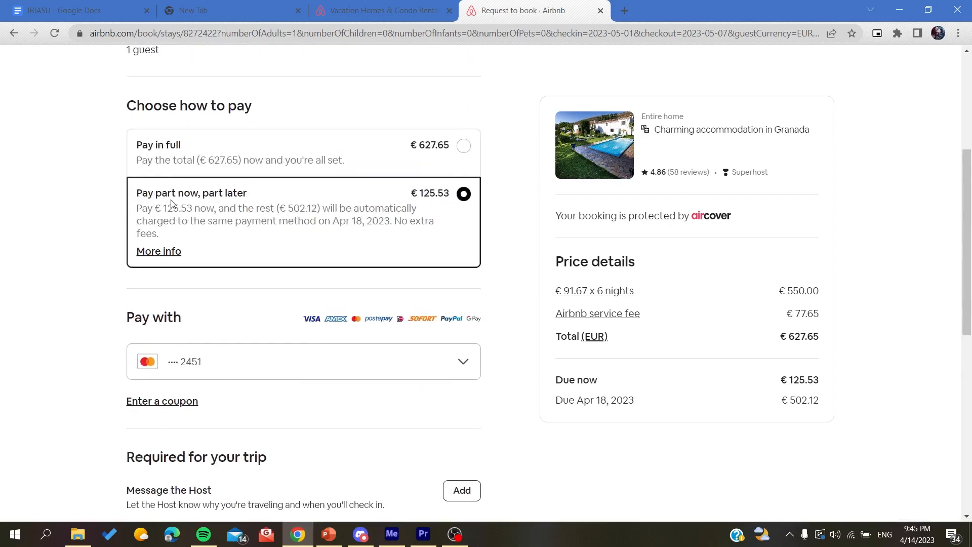
pyautogui.moveTo(353, 222)
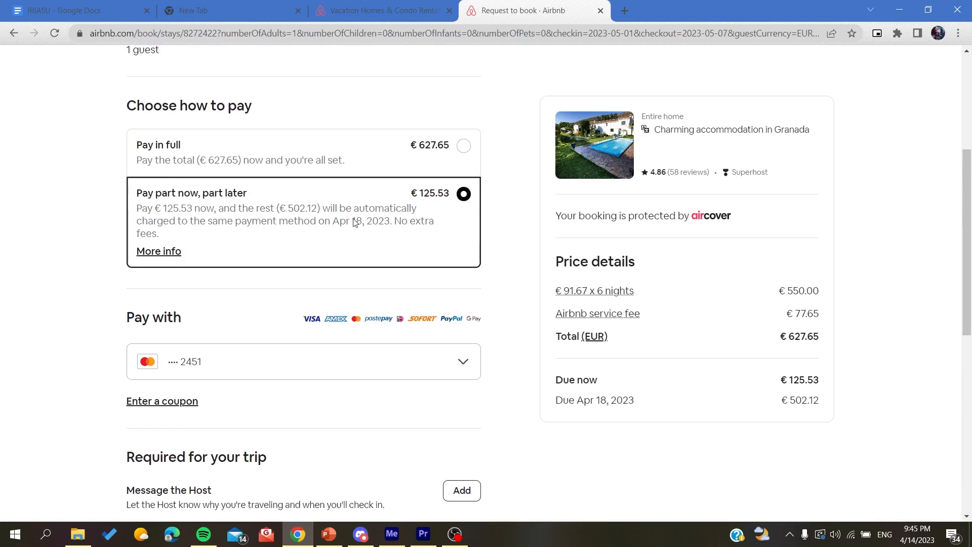
pyautogui.moveTo(294, 245)
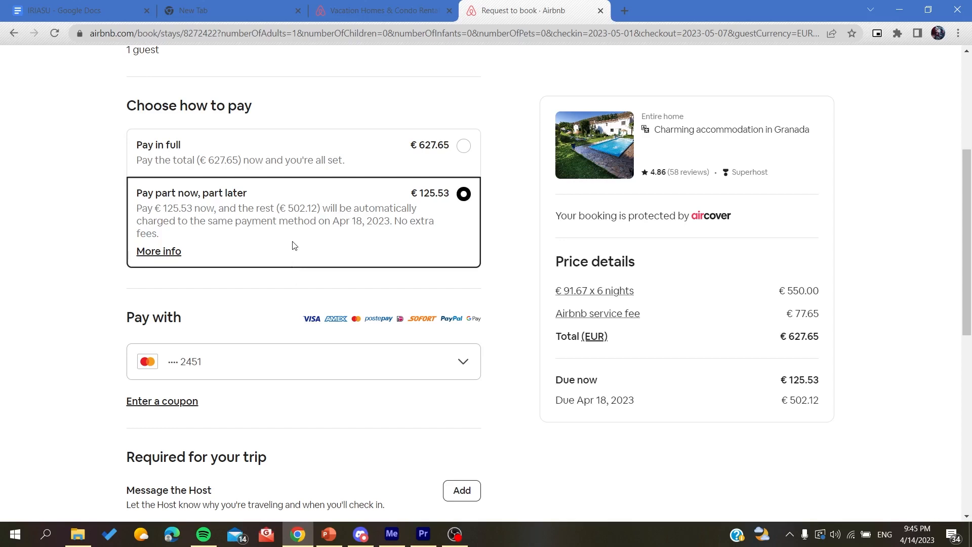
pyautogui.moveTo(91, 231)
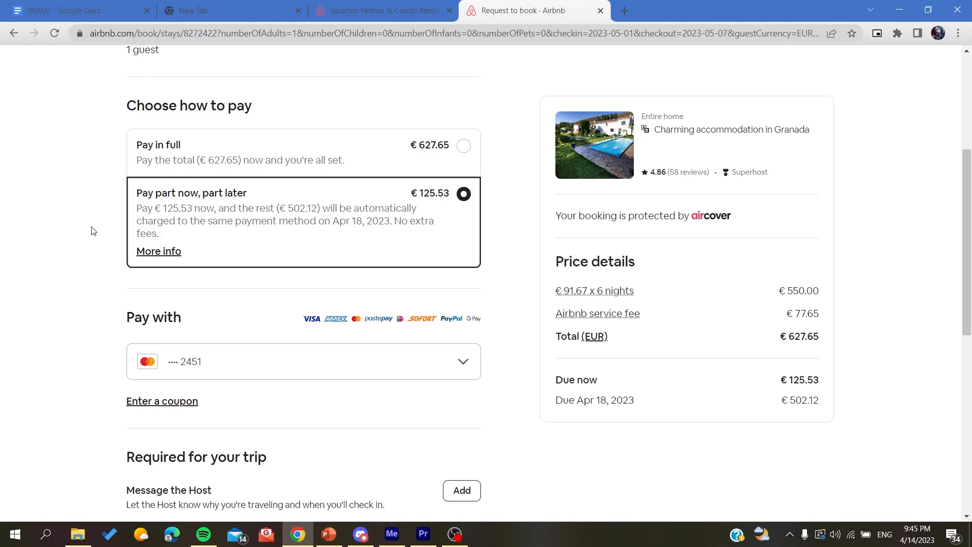
pyautogui.scroll(3)
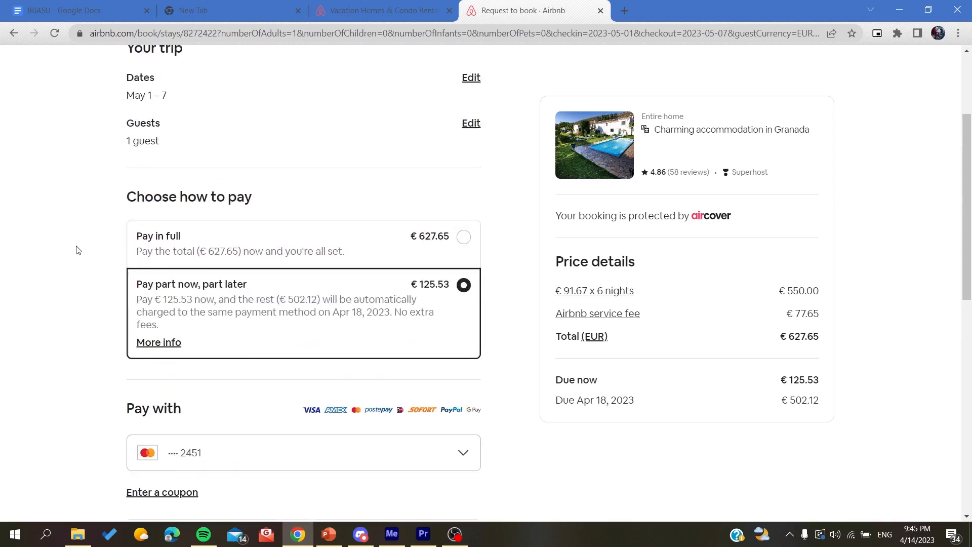